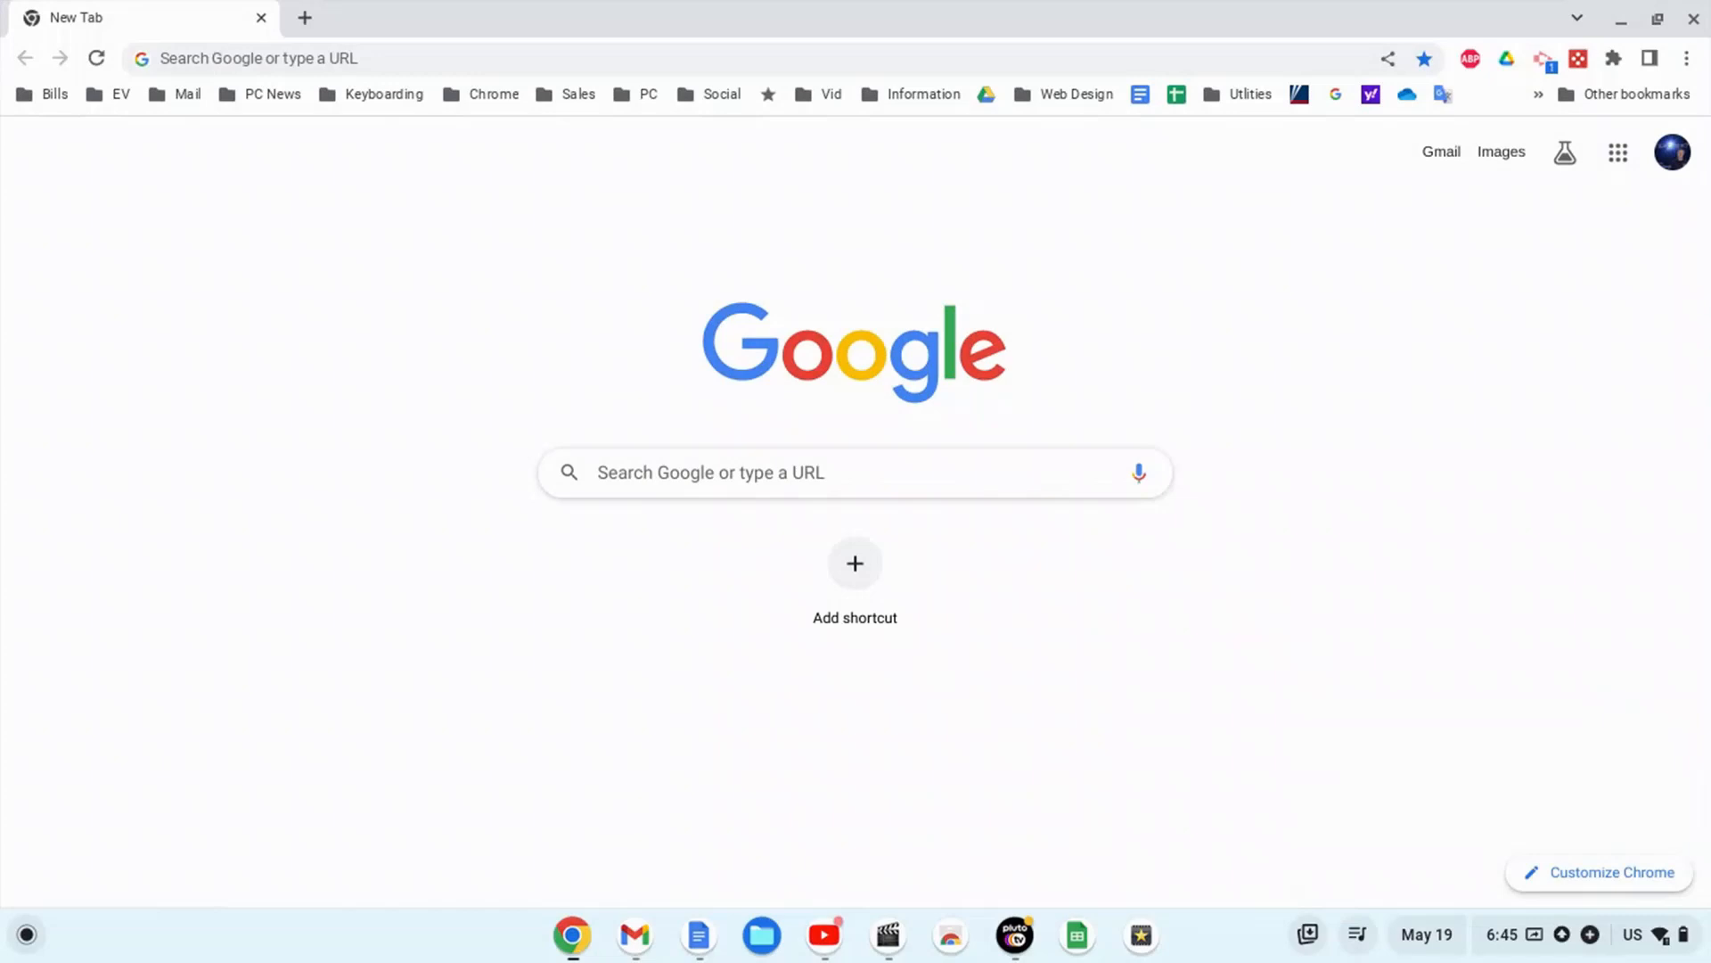
mouse_move(1222, 318)
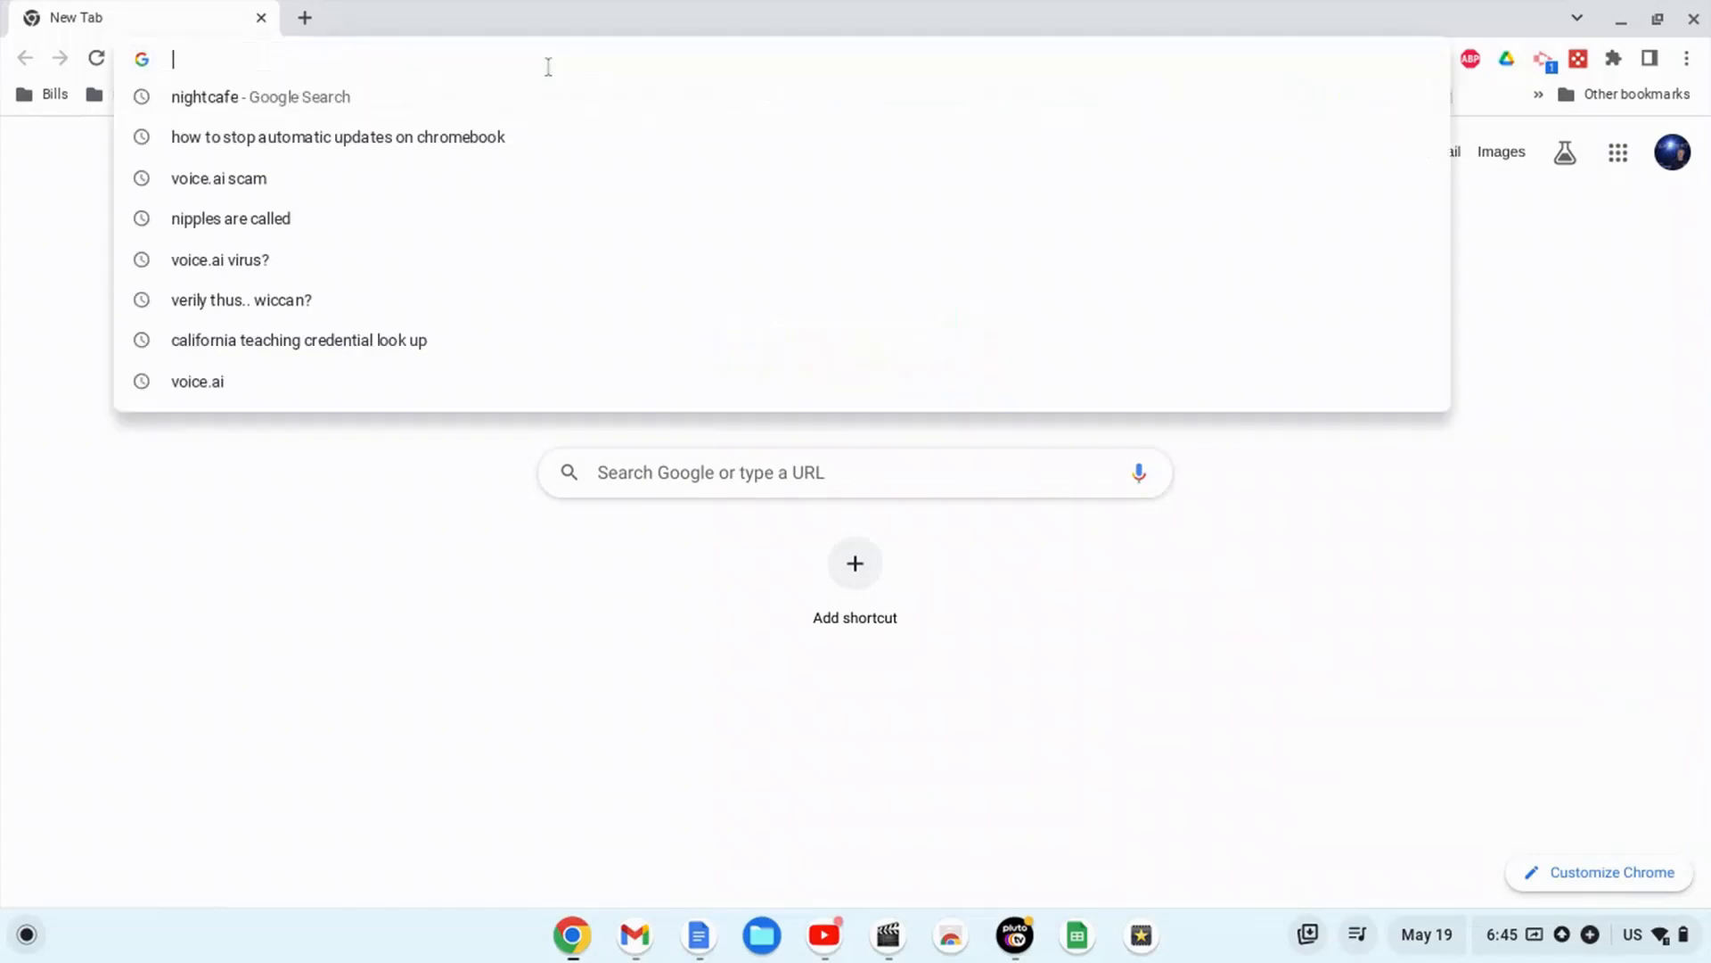
Go to chrome://flags to open Chrome's Experiments page
text(chrome://)
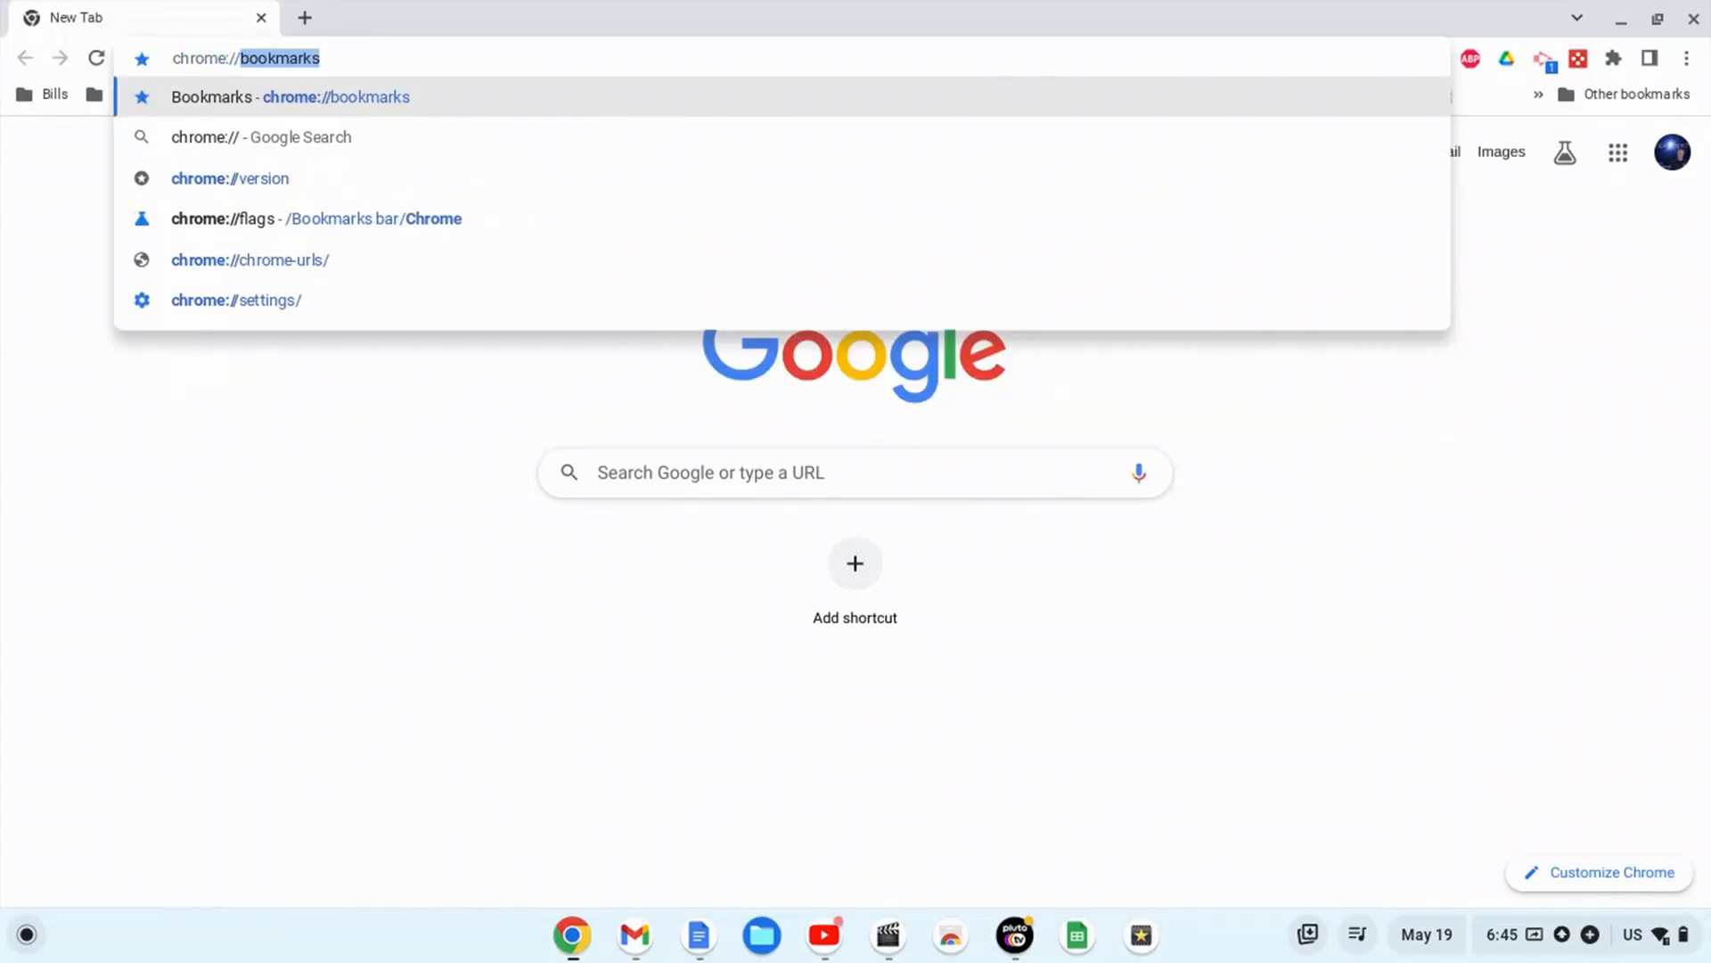
text(chrome://flags)
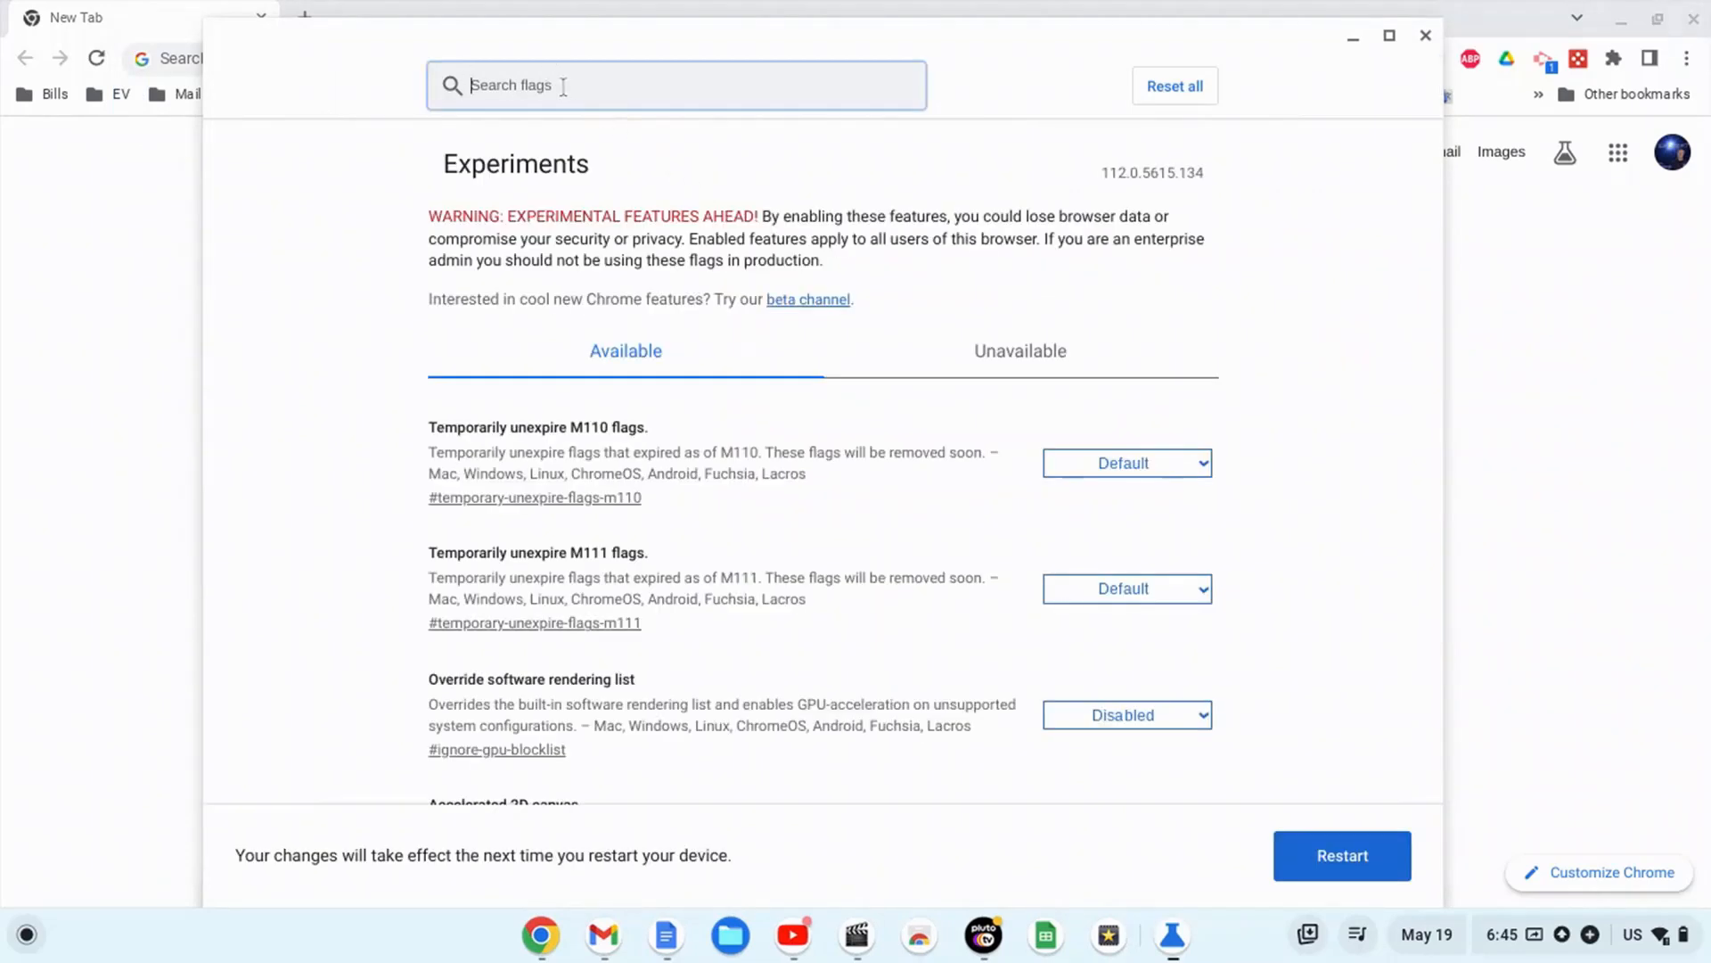
Search the flags for "update" and scroll down to Allow Consumer Auto Update Toggle
text(u)
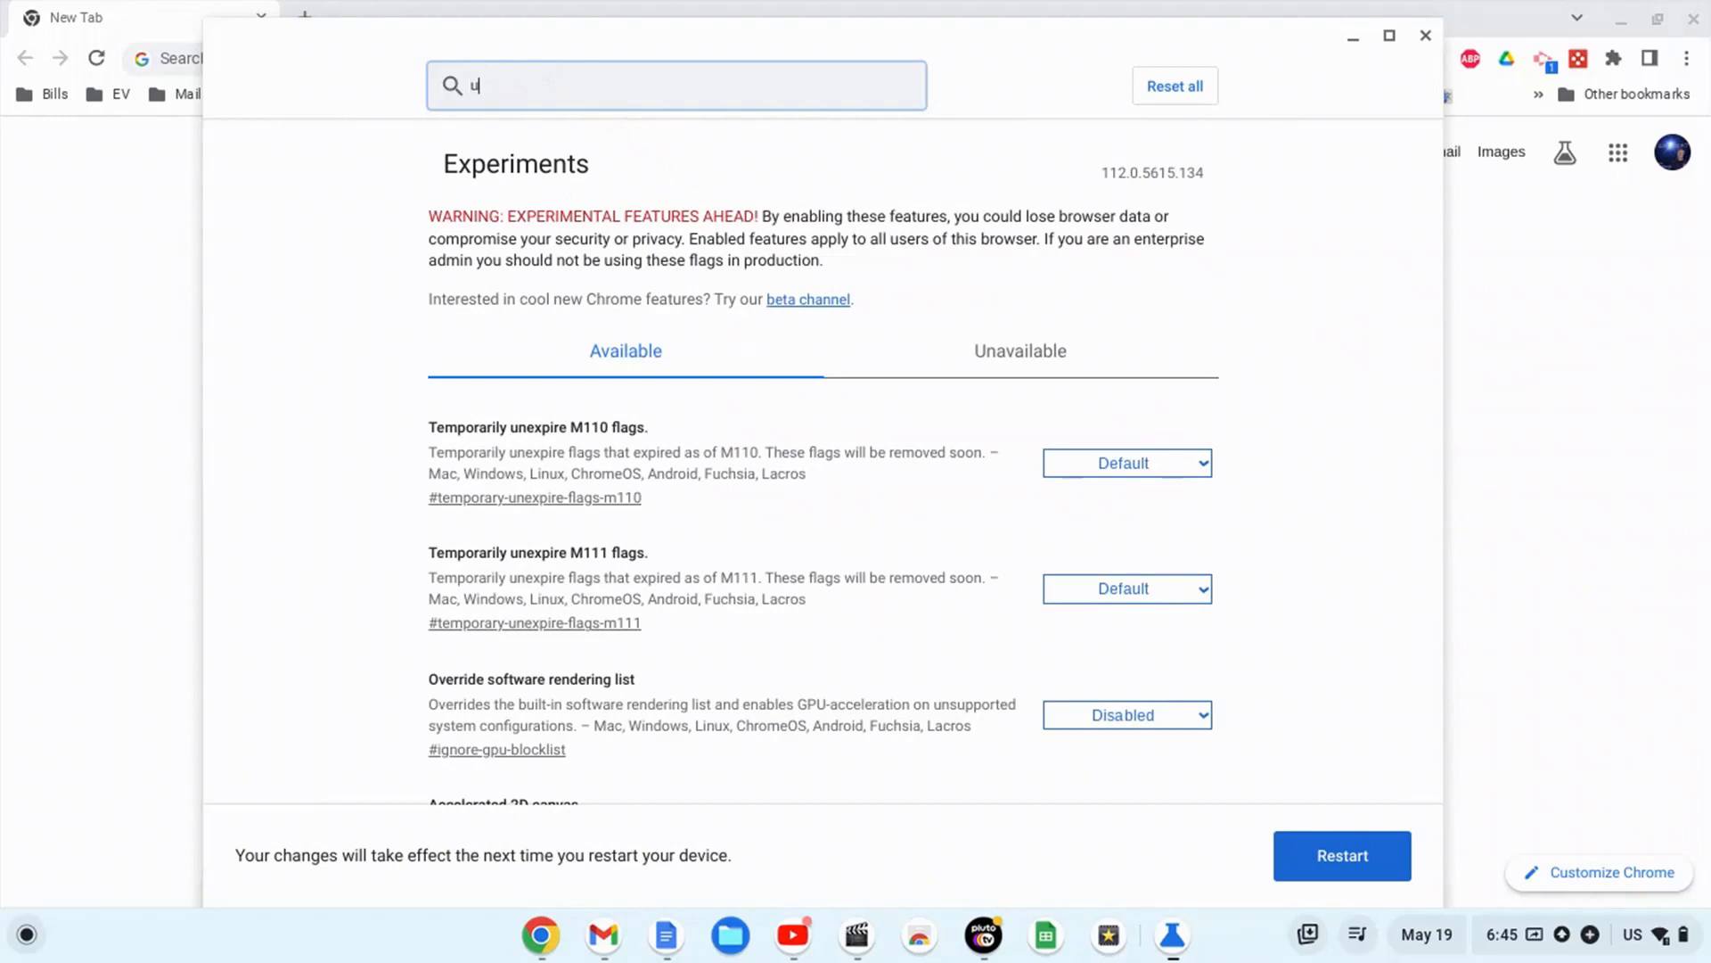
text(pdate)
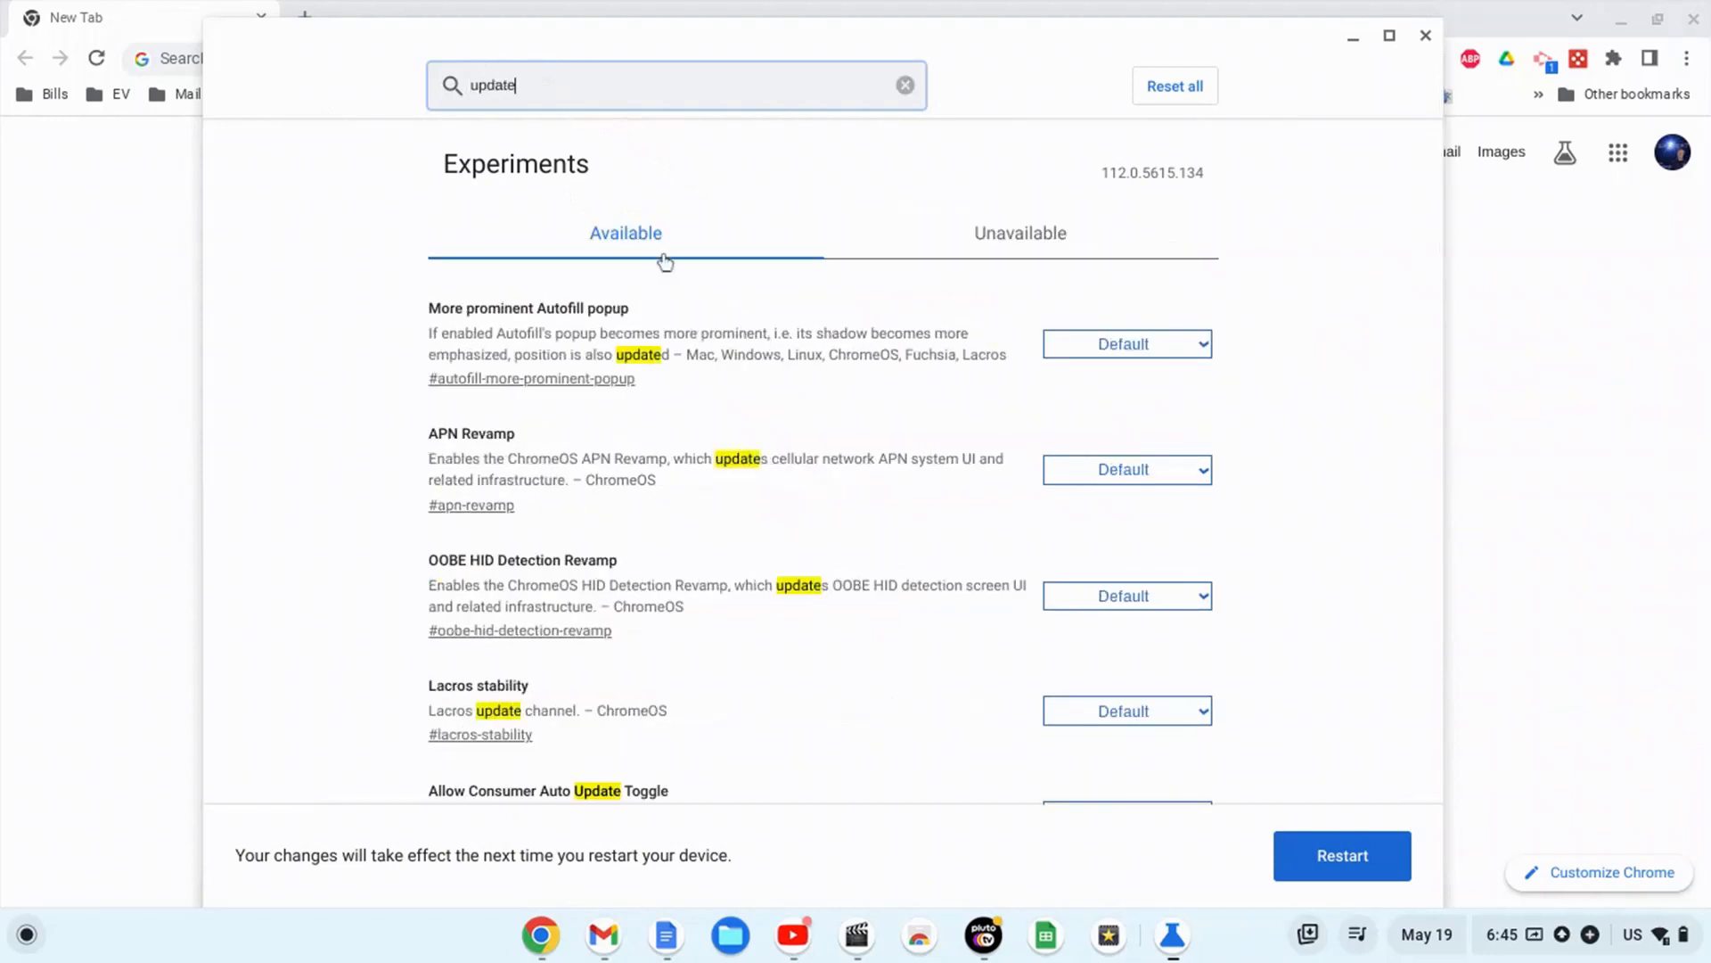
mouse_move(571, 419)
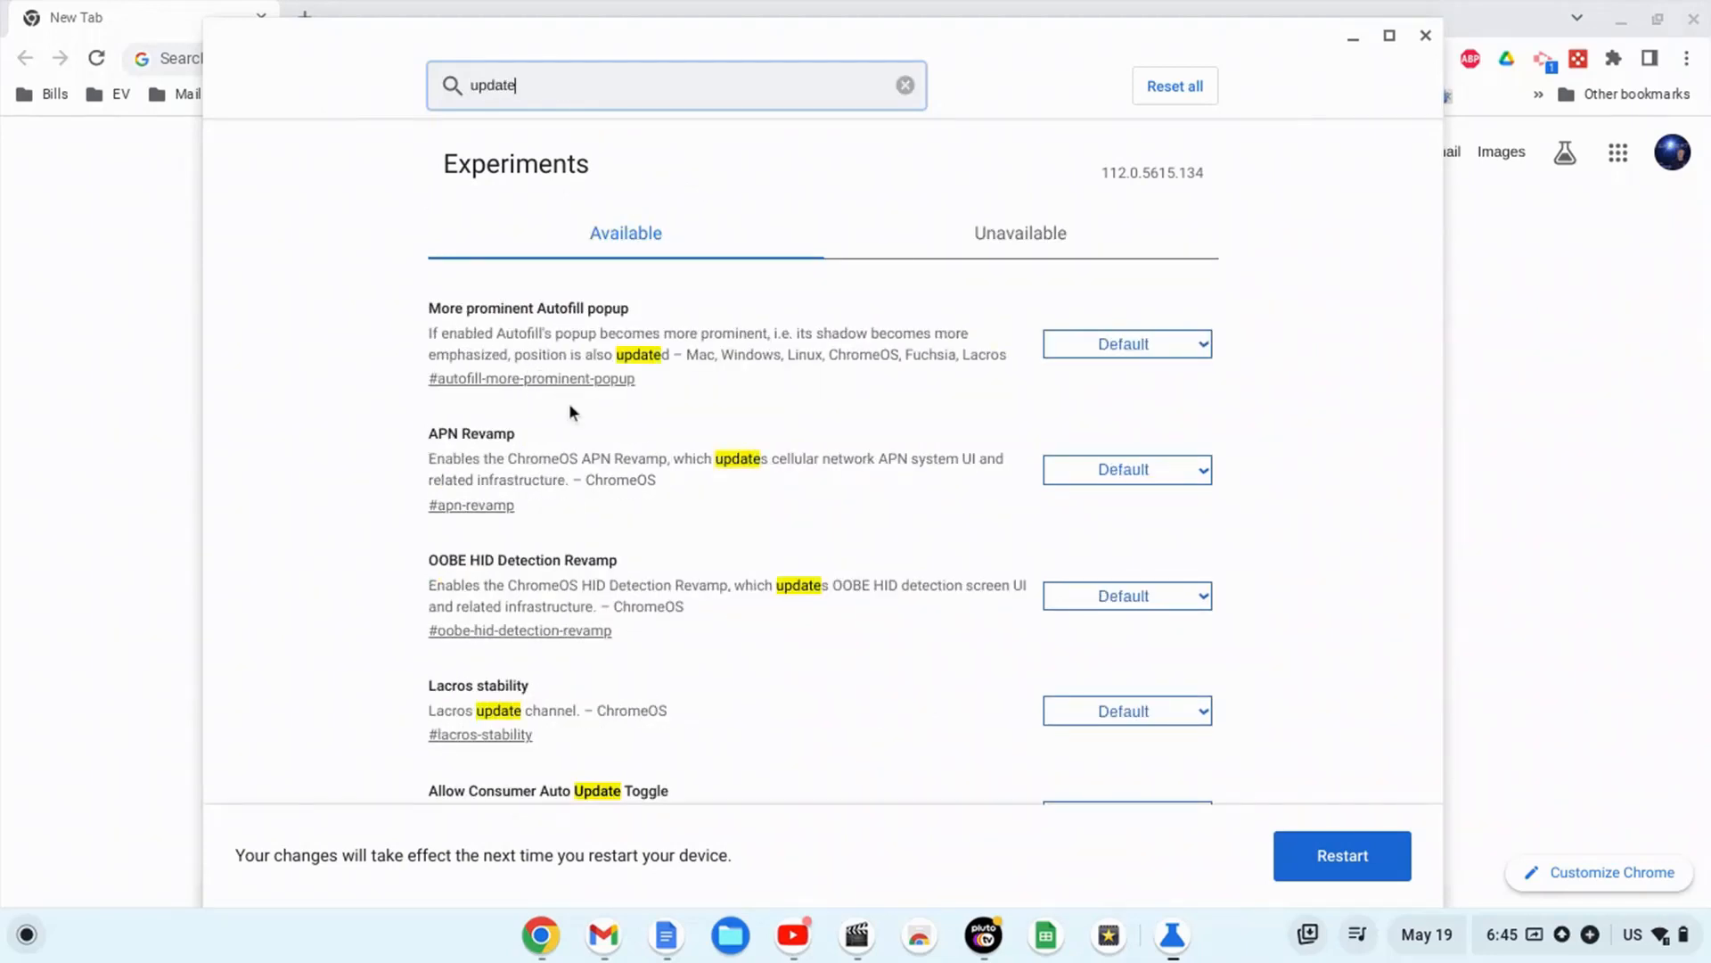
scroll(down, 3)
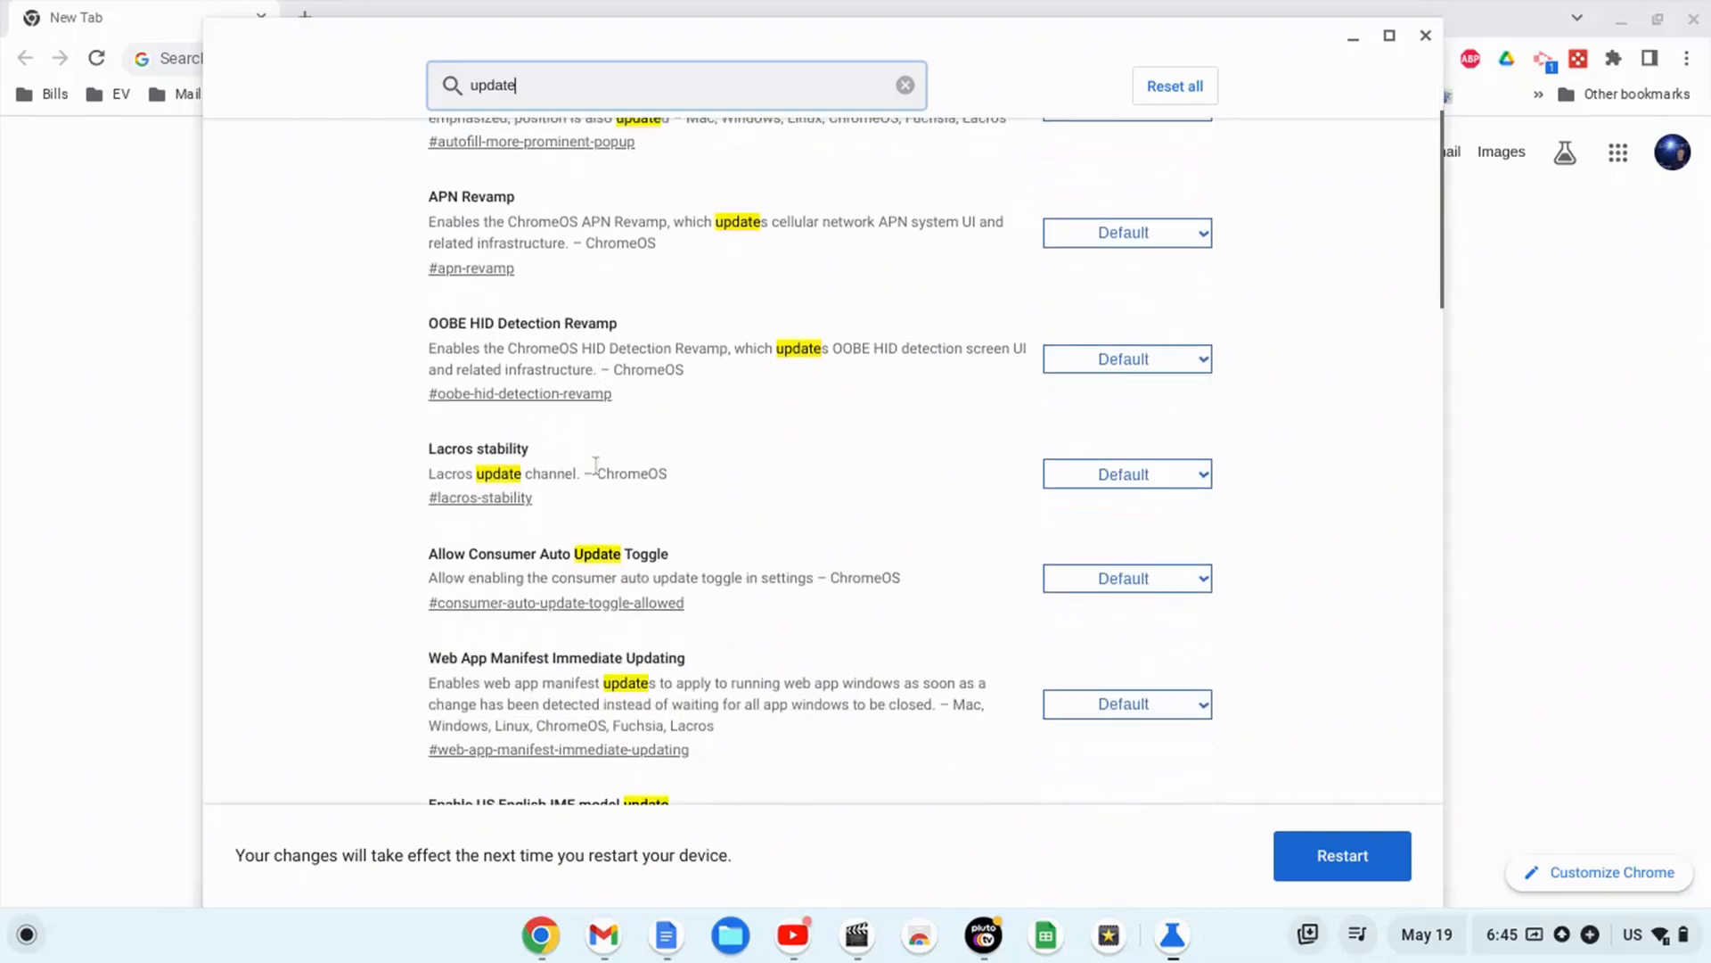
scroll(down, 3)
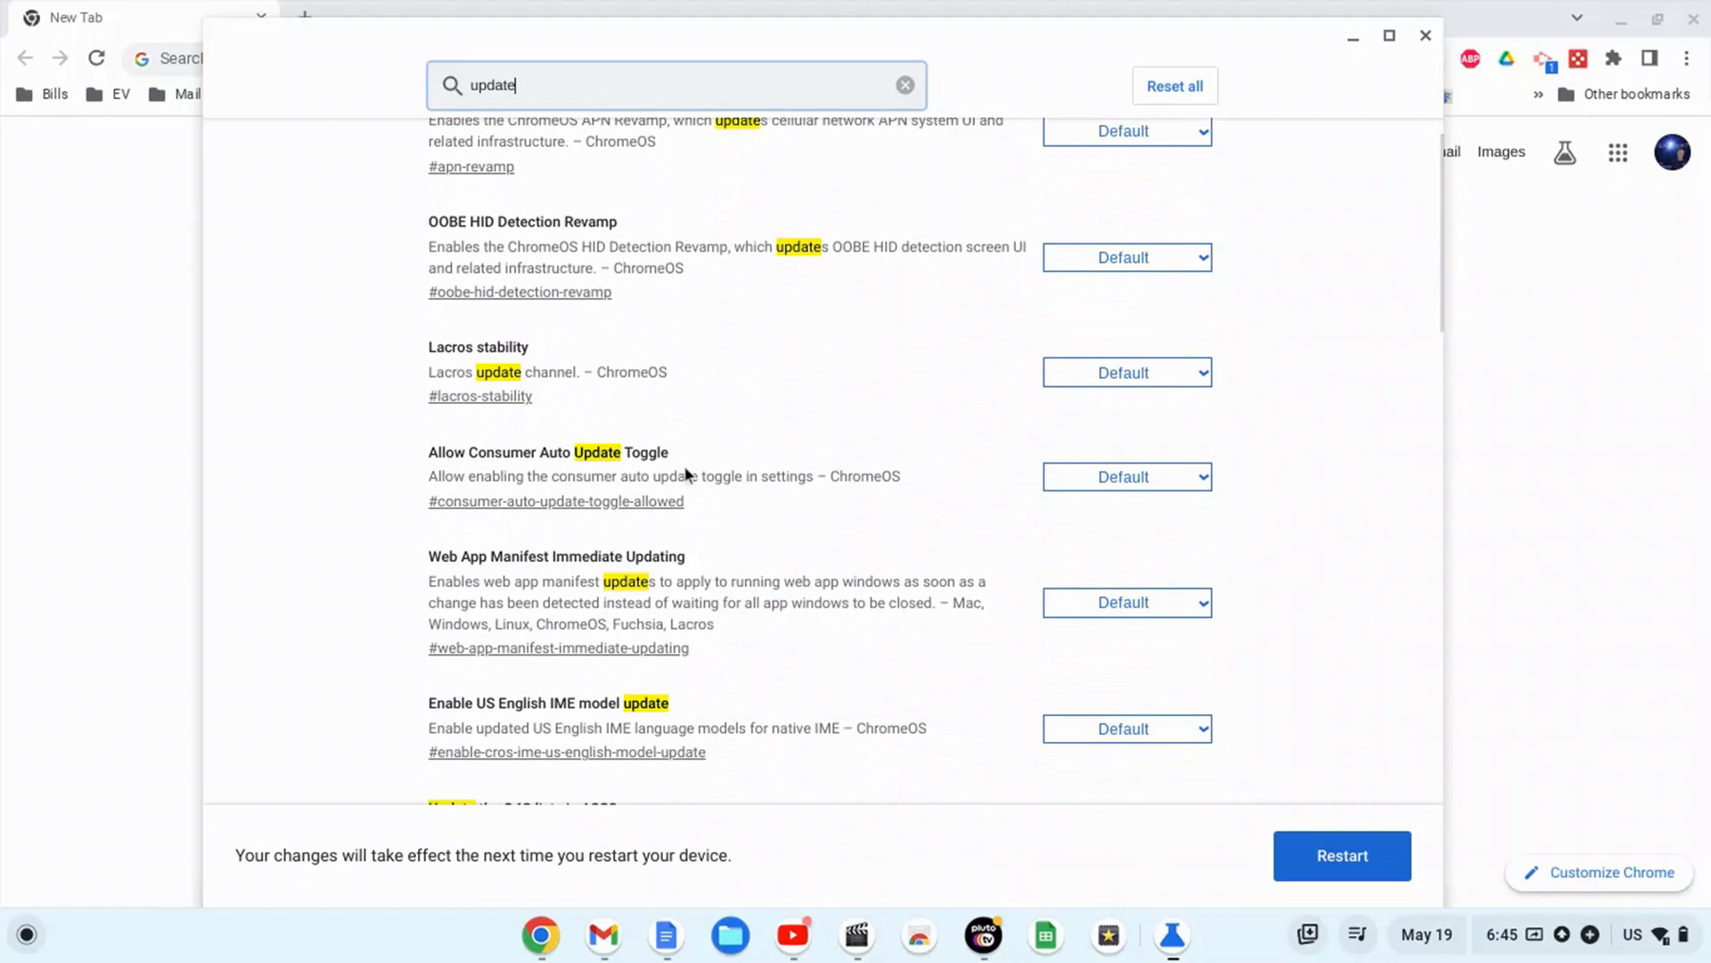
mouse_move(479, 493)
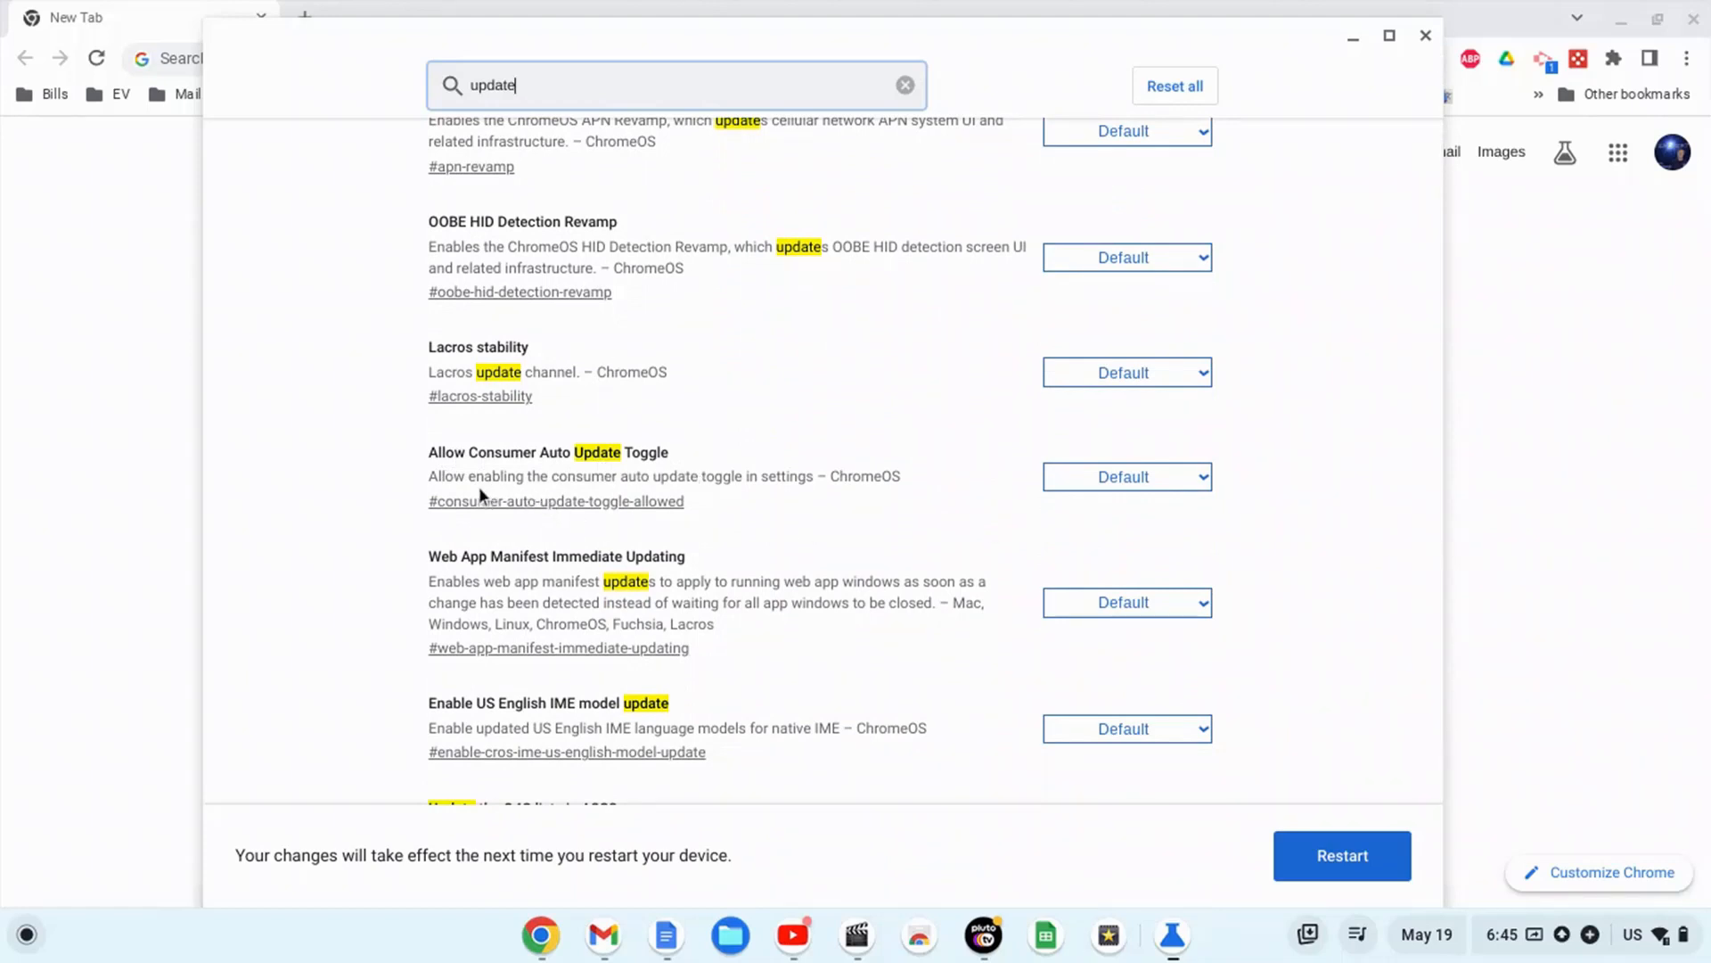
mouse_move(677, 487)
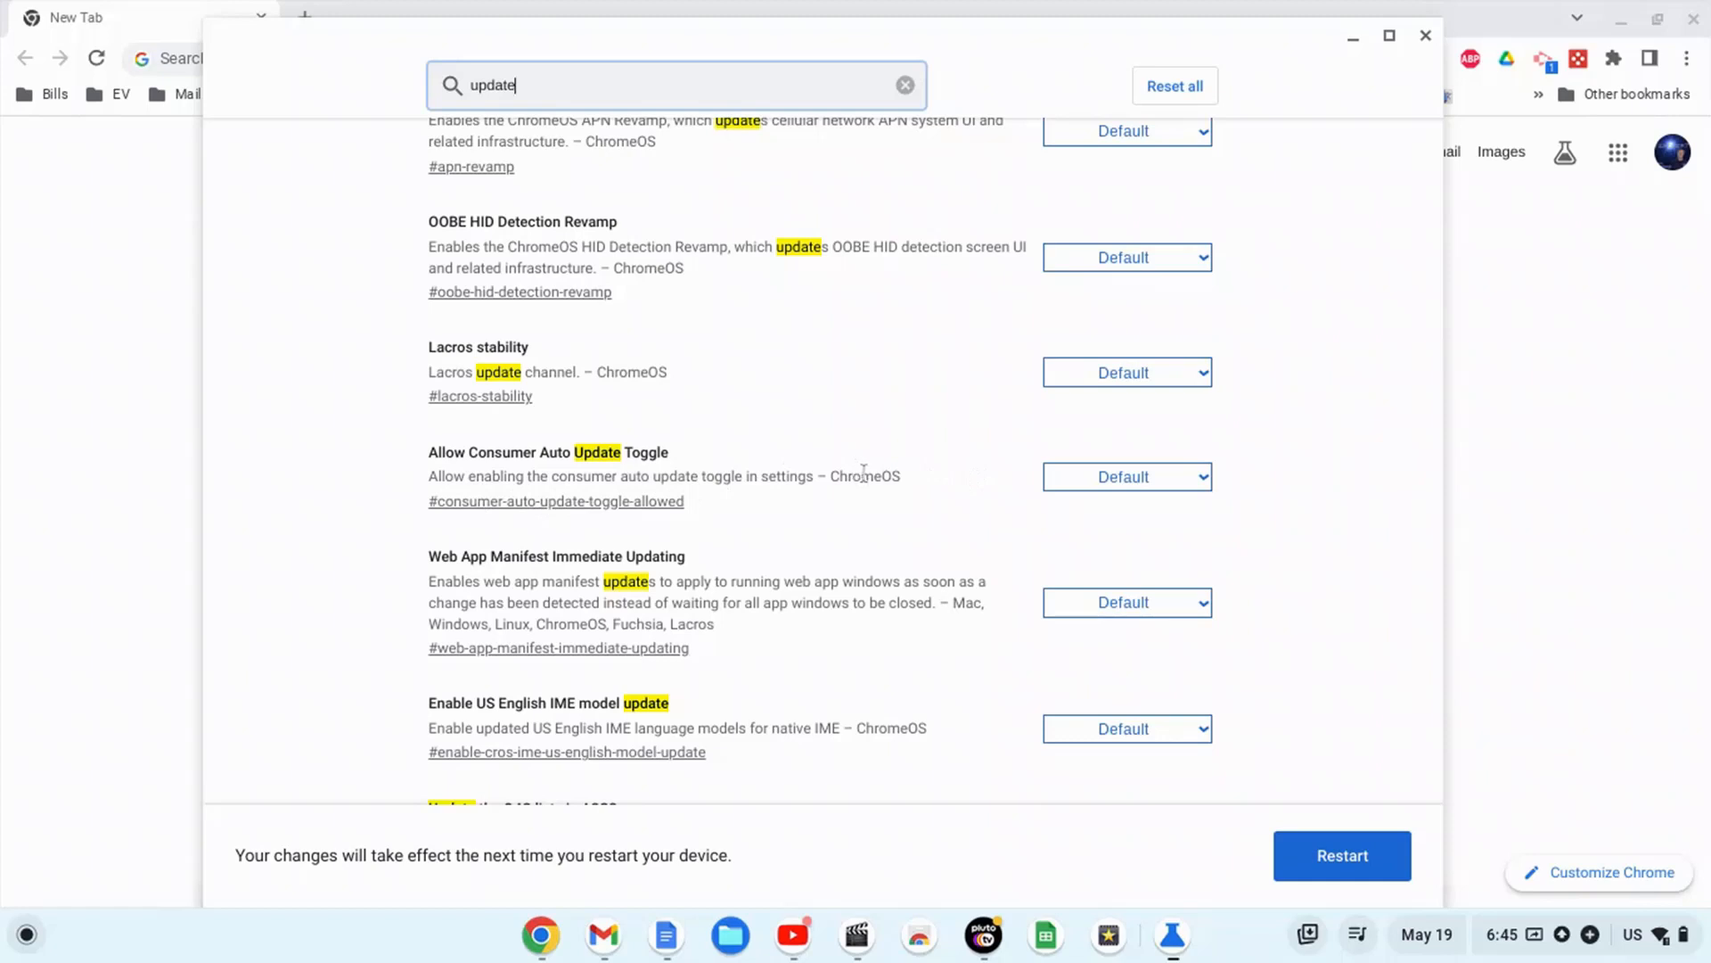
mouse_move(703, 452)
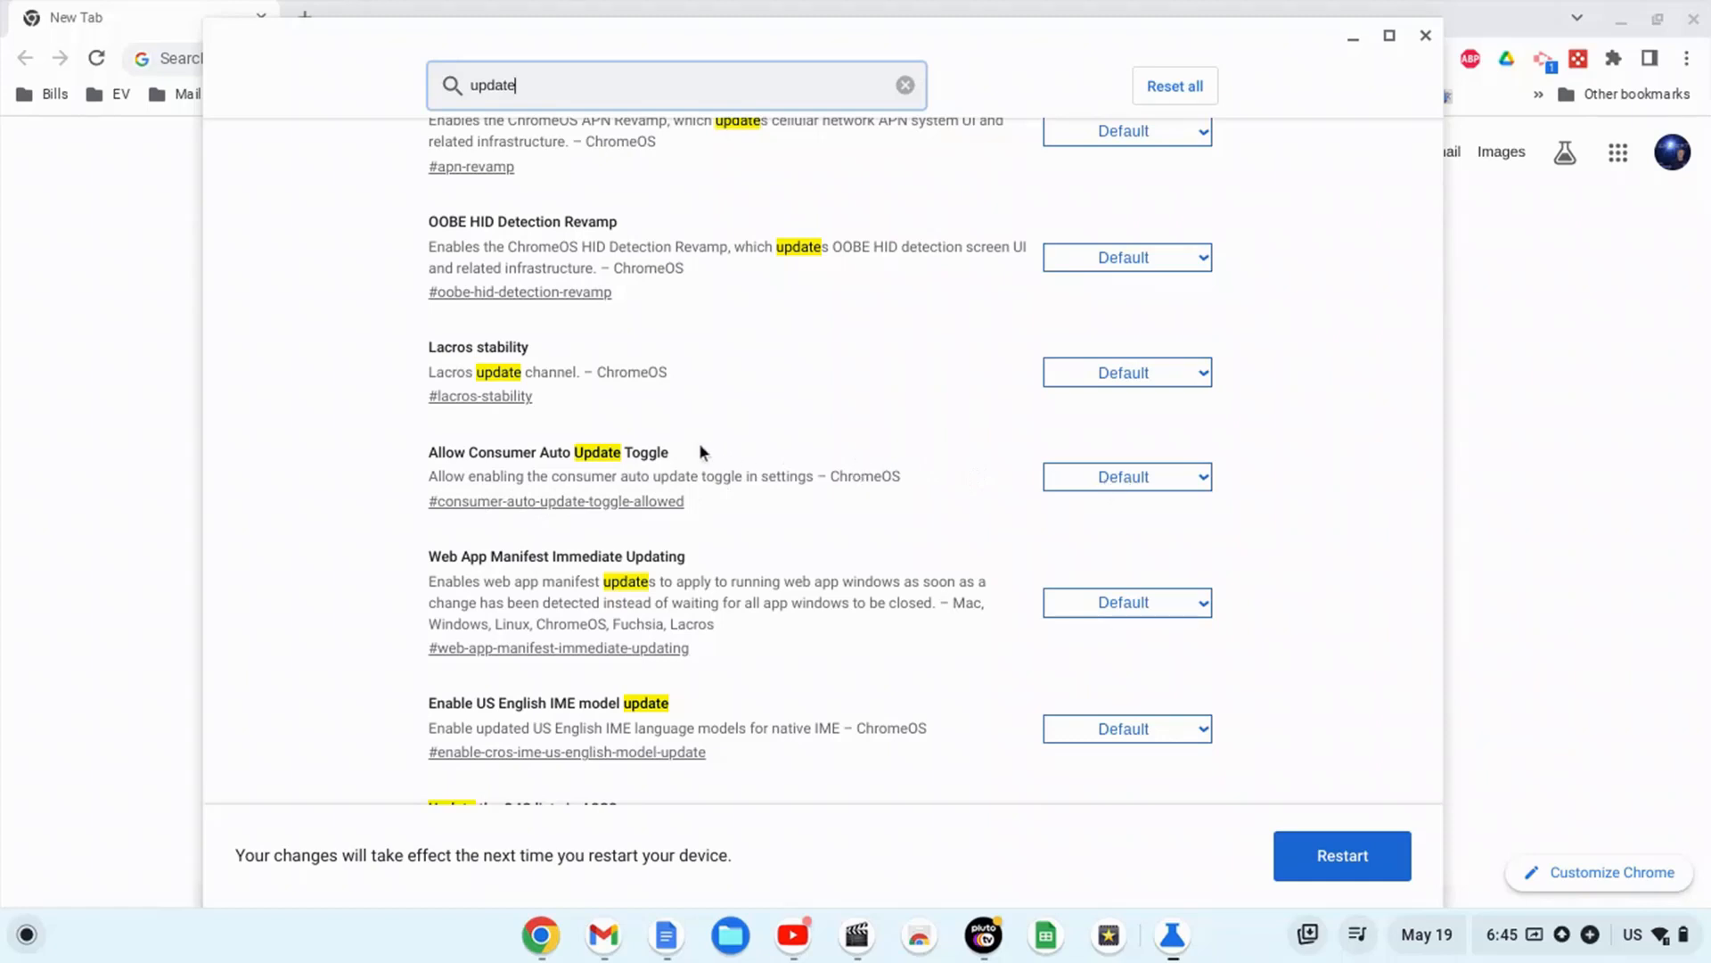
mouse_move(1105, 495)
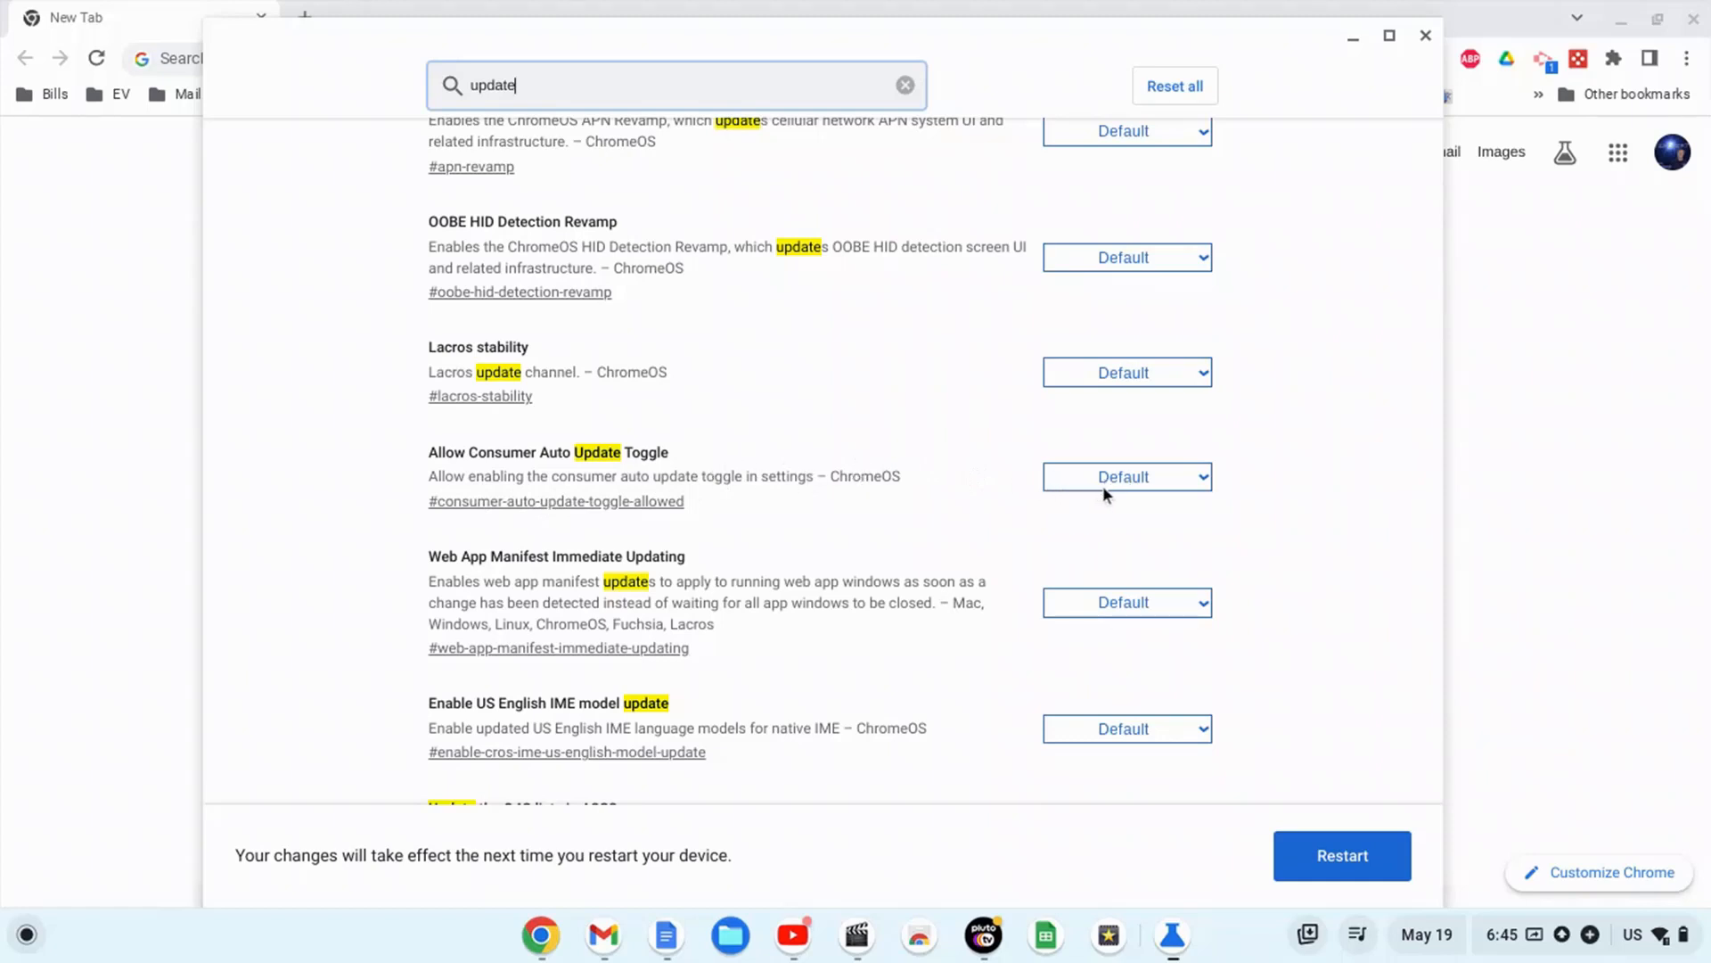
Choose Disabled in the Allow Consumer Auto Update Toggle dropdown
click(1127, 477)
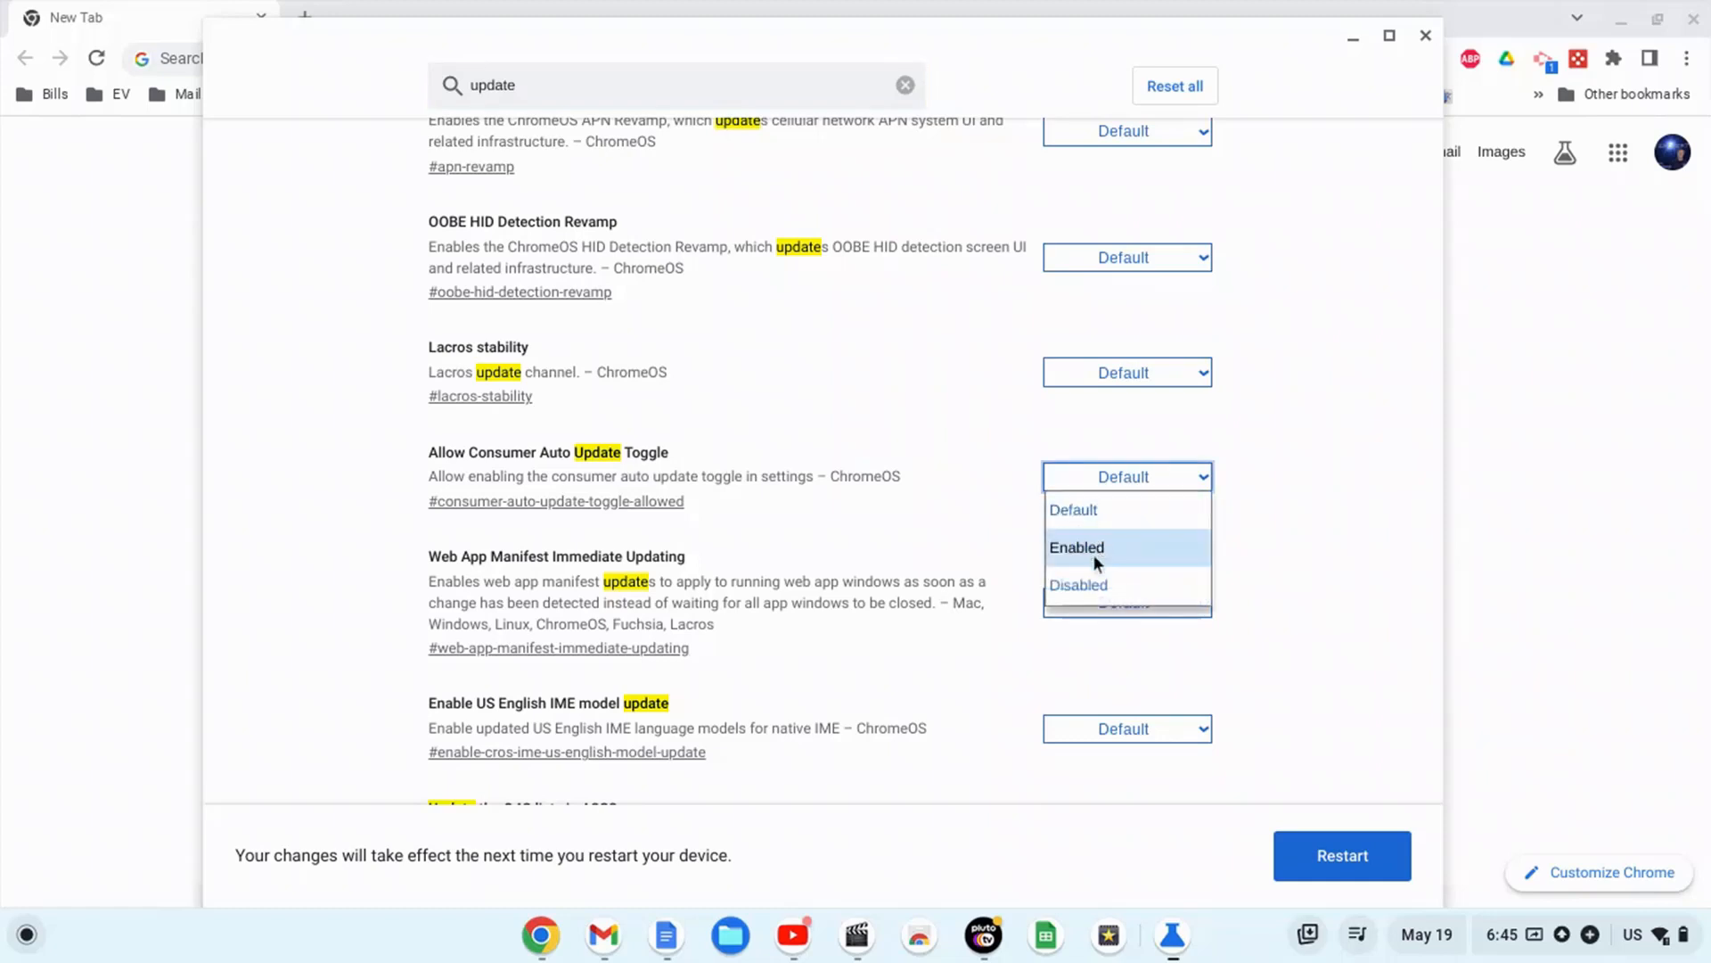
click(1078, 585)
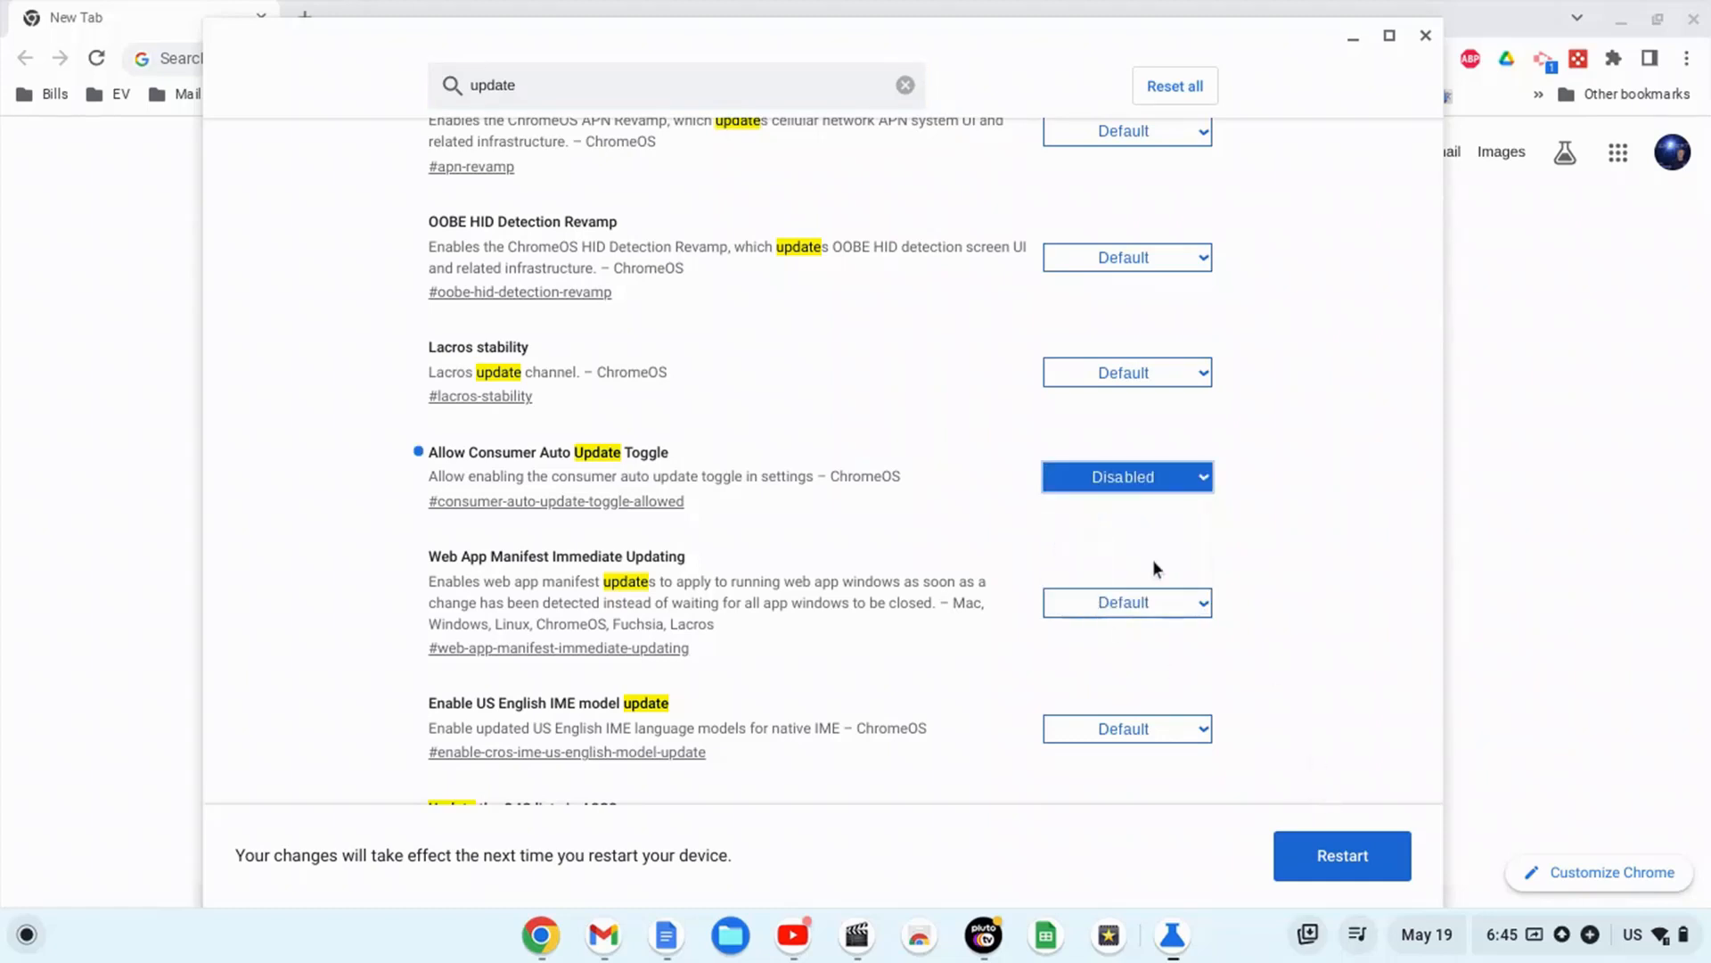
mouse_move(1322, 825)
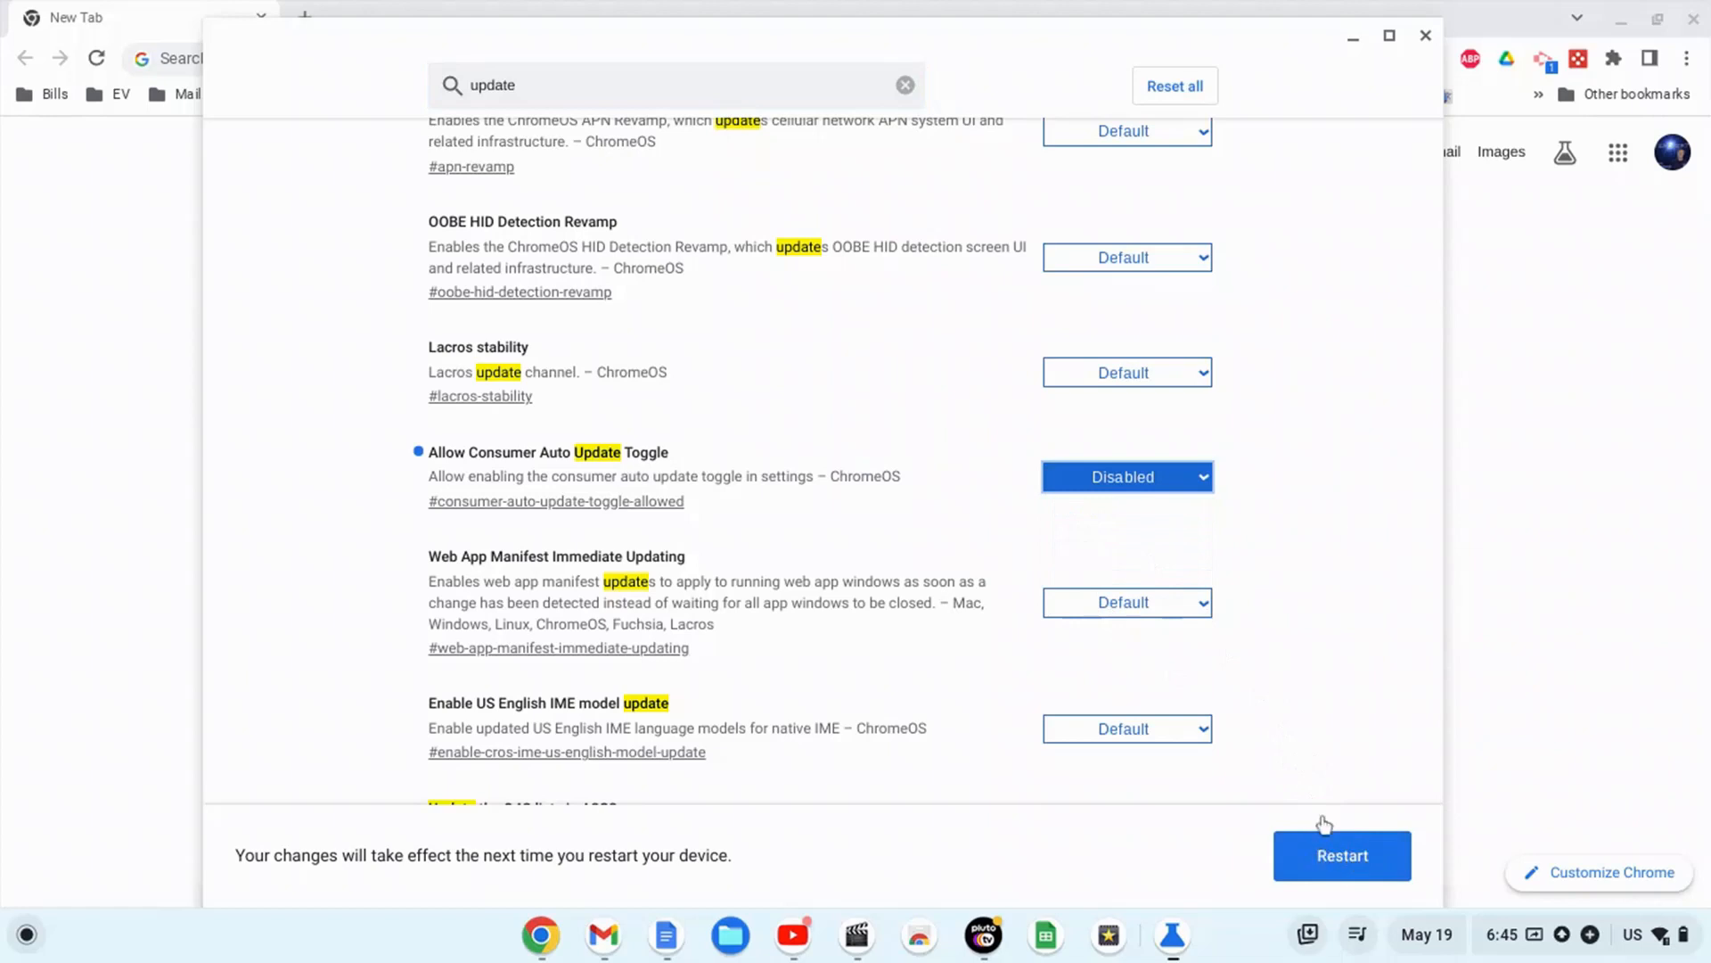
mouse_move(1344, 538)
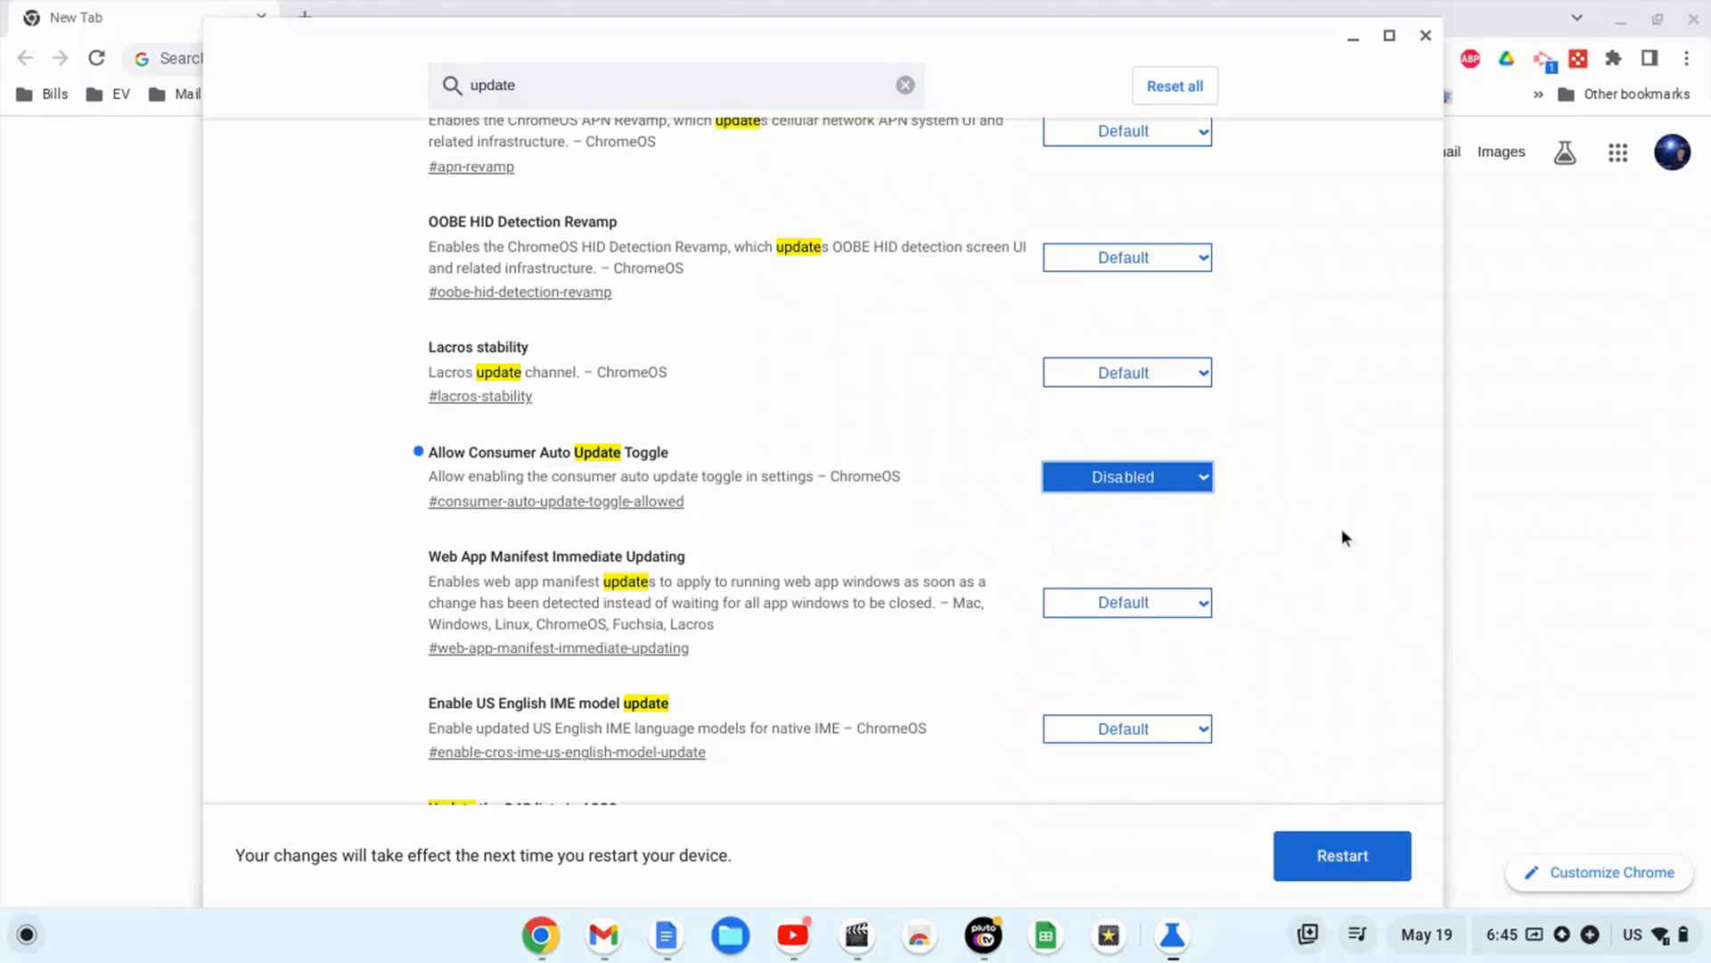